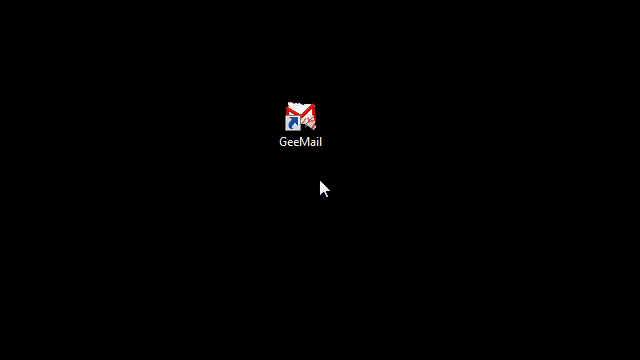
pyautogui.moveTo(337, 189)
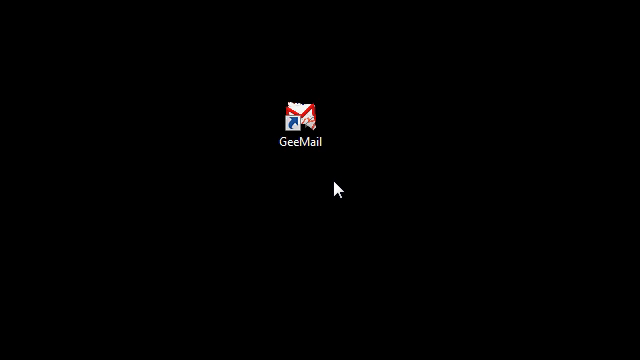
pyautogui.moveTo(345, 190)
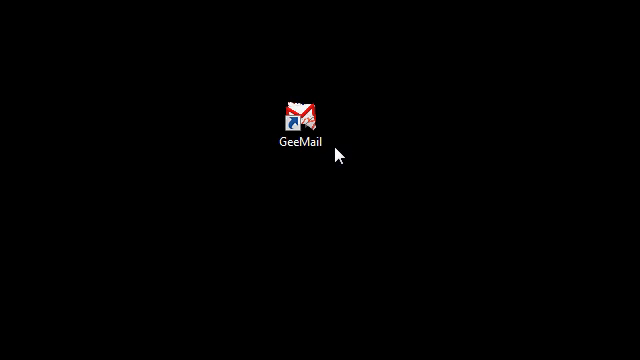
# Launch the GeeMail desktop client and bring the GeeMail product page forward in Firefox
pyautogui.click(299, 117)
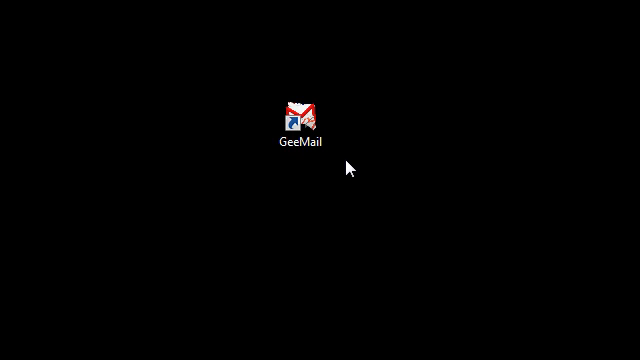
pyautogui.doubleClick(296, 112)
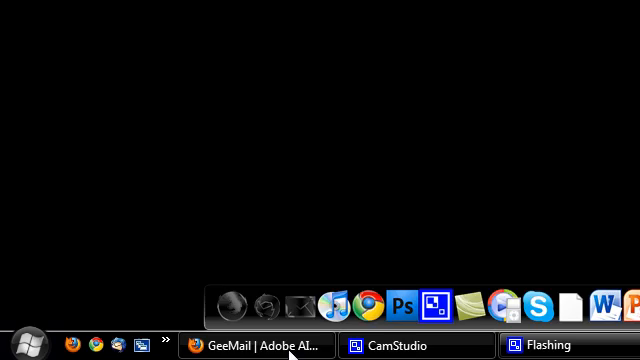
pyautogui.click(250, 345)
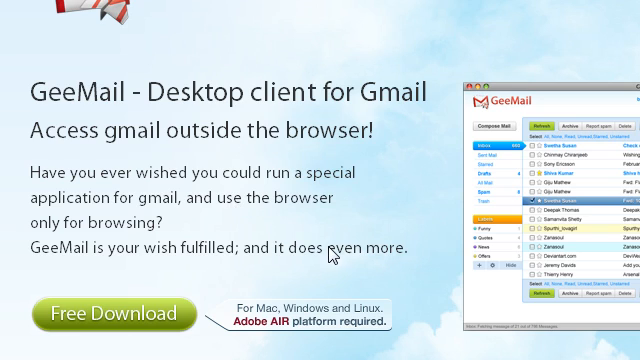
pyautogui.scroll(-3)
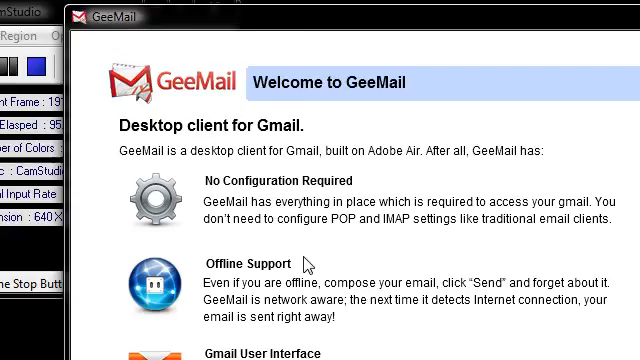
# Scroll the Welcome to GeeMail window down to the Gmail interface and cross-platform features
pyautogui.scroll(-3)
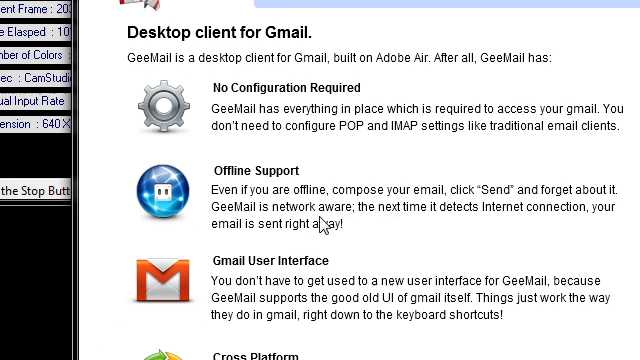
pyautogui.moveTo(335, 228)
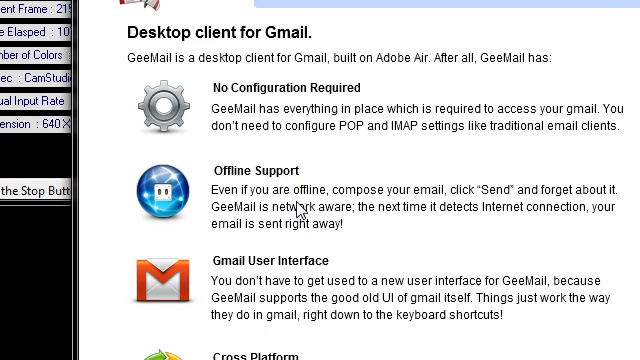
pyautogui.scroll(-3)
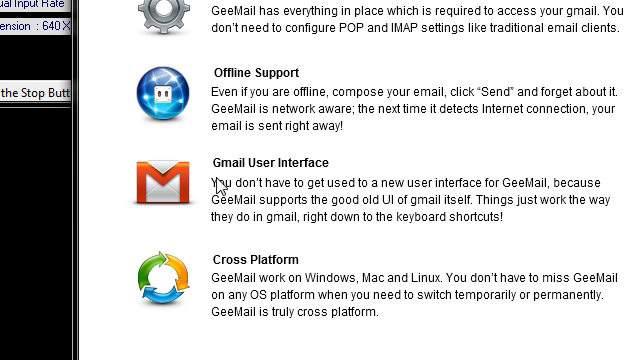
pyautogui.moveTo(410, 200)
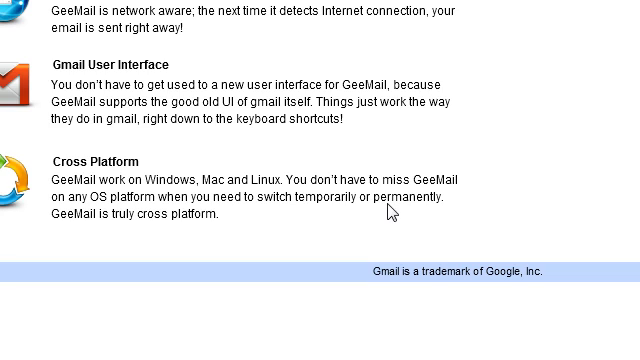
pyautogui.moveTo(338, 140)
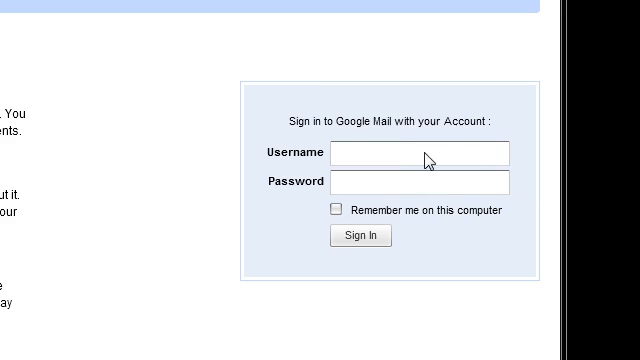
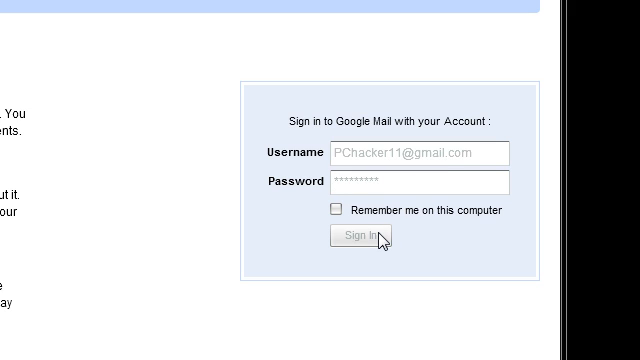
pyautogui.click(360, 239)
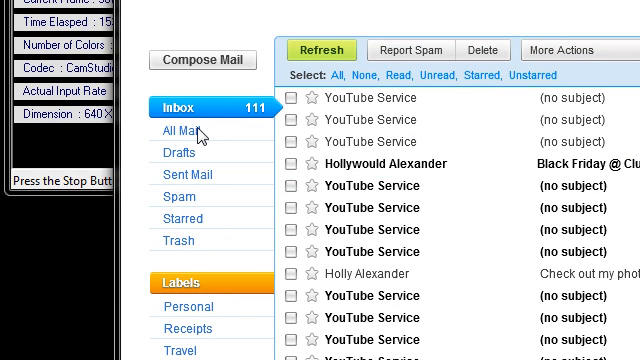
pyautogui.moveTo(192, 172)
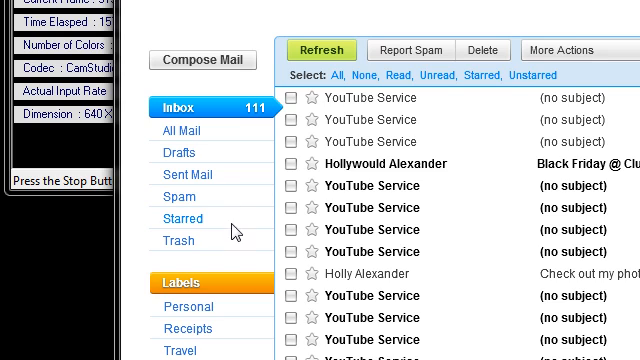
# From the inbox, bring up the labels page listing Personal, Receipts, Travel and Work
pyautogui.scroll(-3)
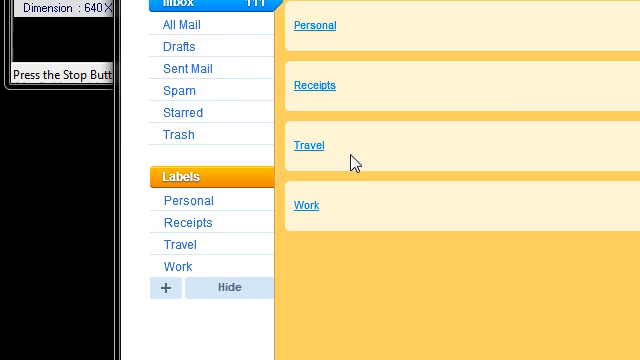
pyautogui.click(167, 288)
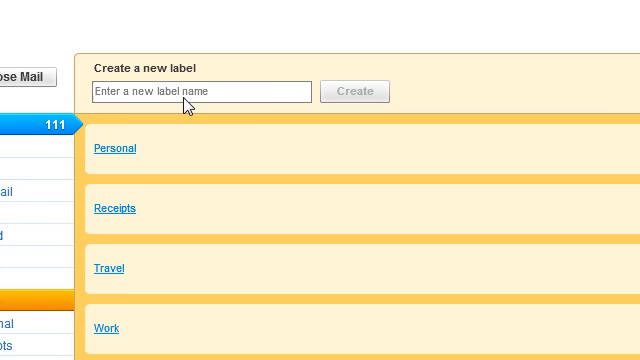
pyautogui.scroll(-3)
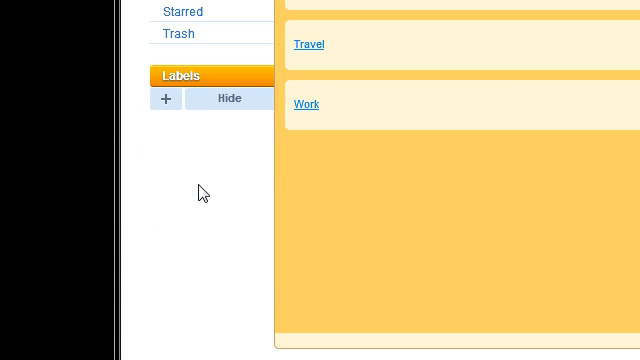
# Show All Mail with its 127 conversations and the Search Mail controls
pyautogui.click(165, 98)
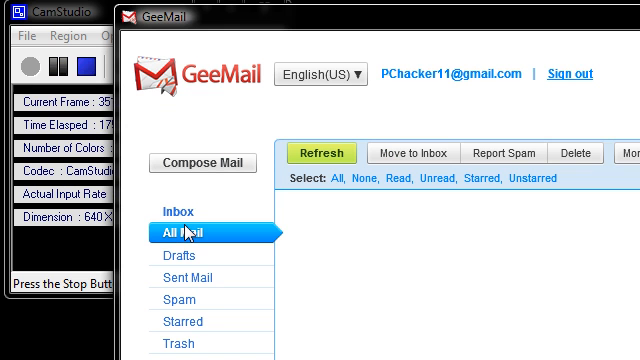
pyautogui.click(175, 213)
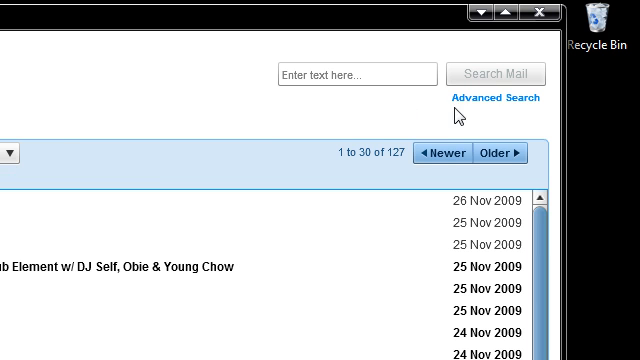
pyautogui.moveTo(198, 93)
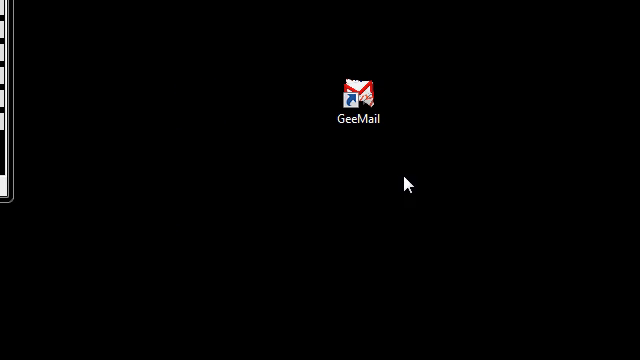
# Leave GeeMail and return to the sourcebits.com/geemail page in Firefox
pyautogui.doubleClick(355, 95)
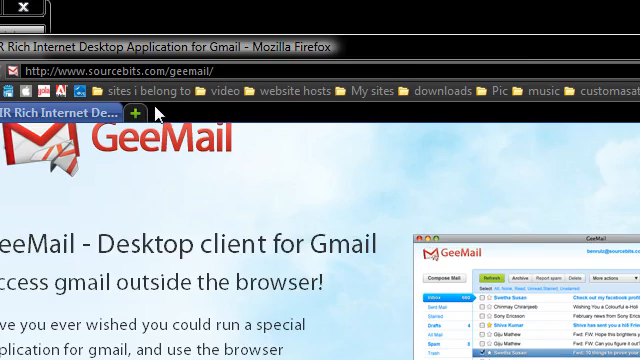